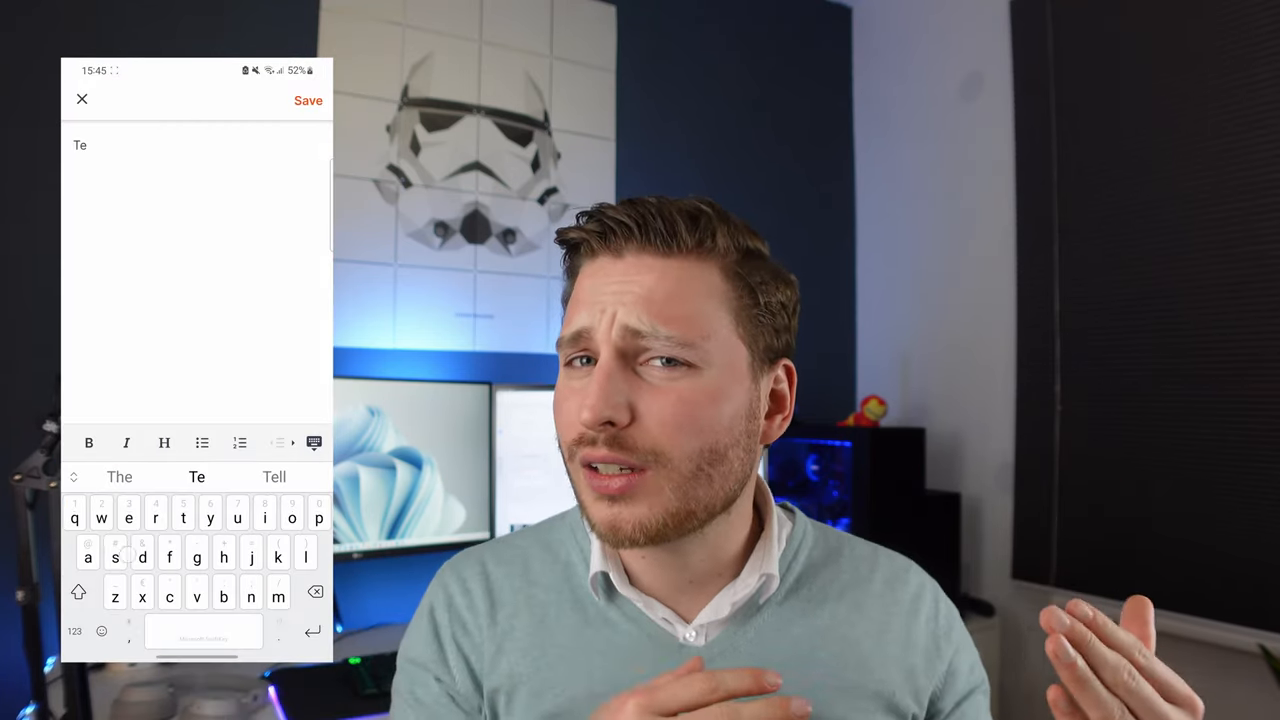
# Finish the quick note text 'Test' and save it.
pyautogui.write('st')
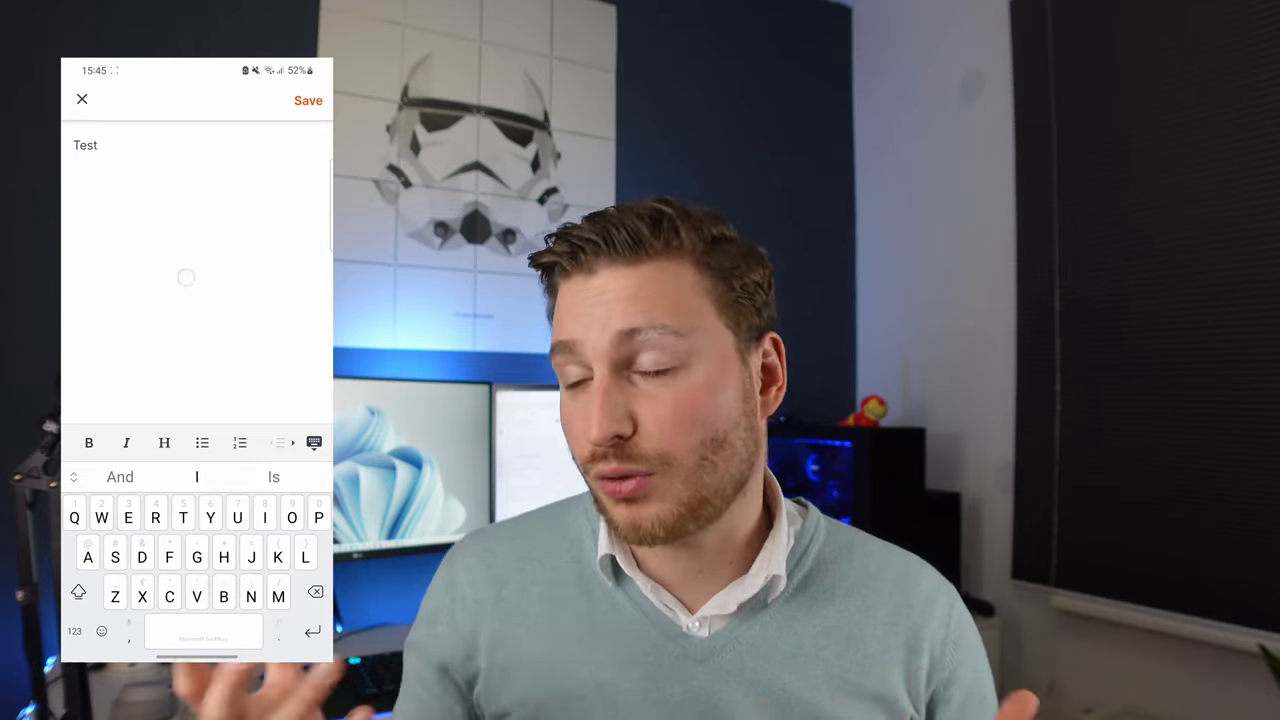
pyautogui.click(308, 100)
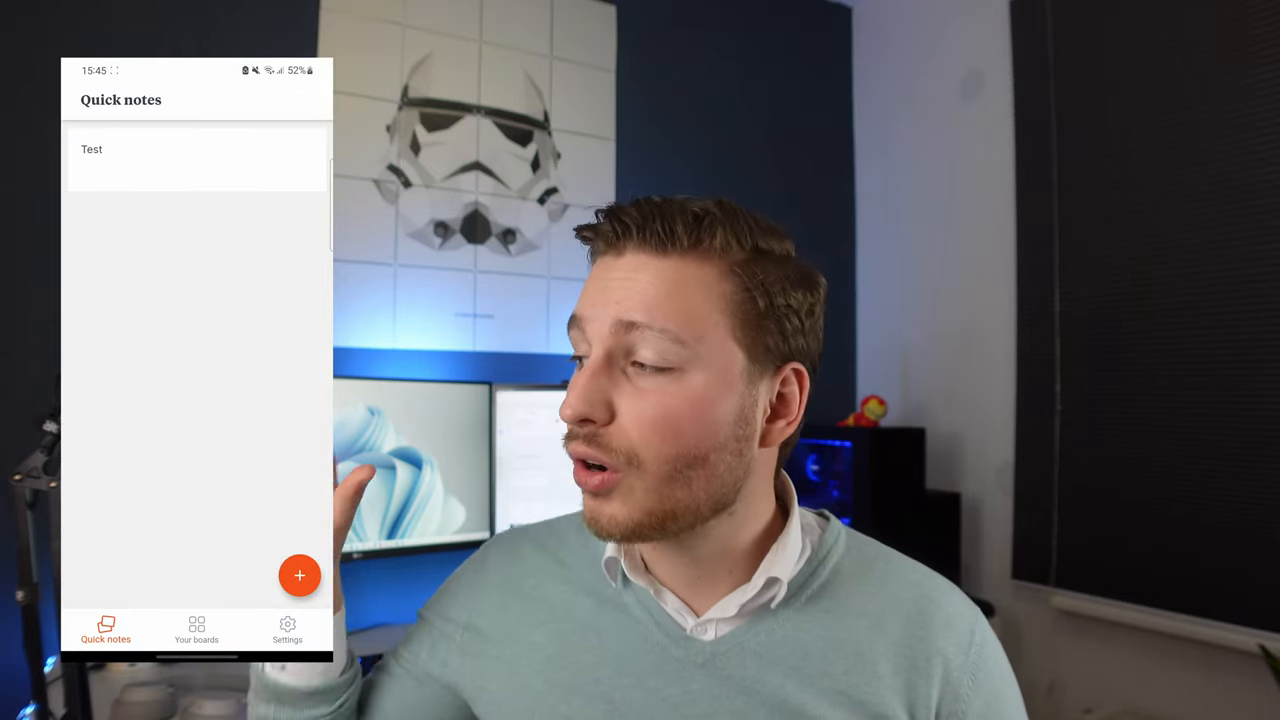
# Browse the Milanote UX board's cards, then show Your boards list.
pyautogui.click(91, 149)
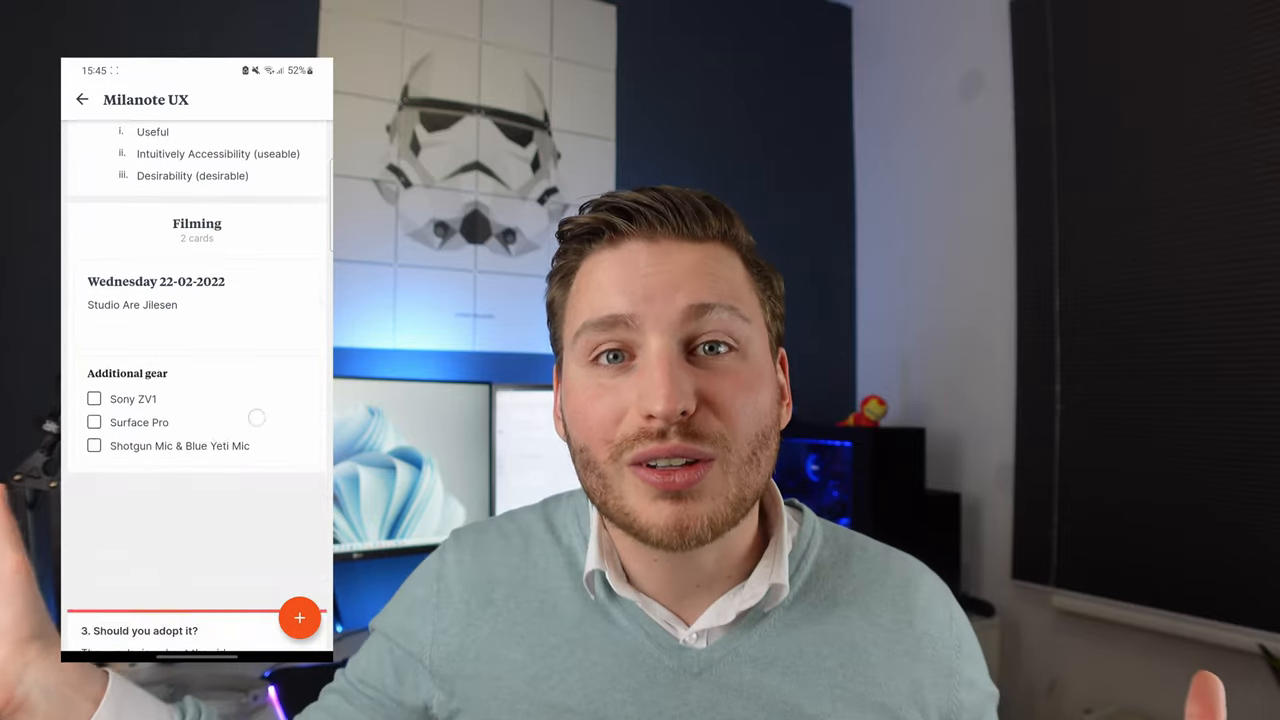
pyautogui.scroll(-3)
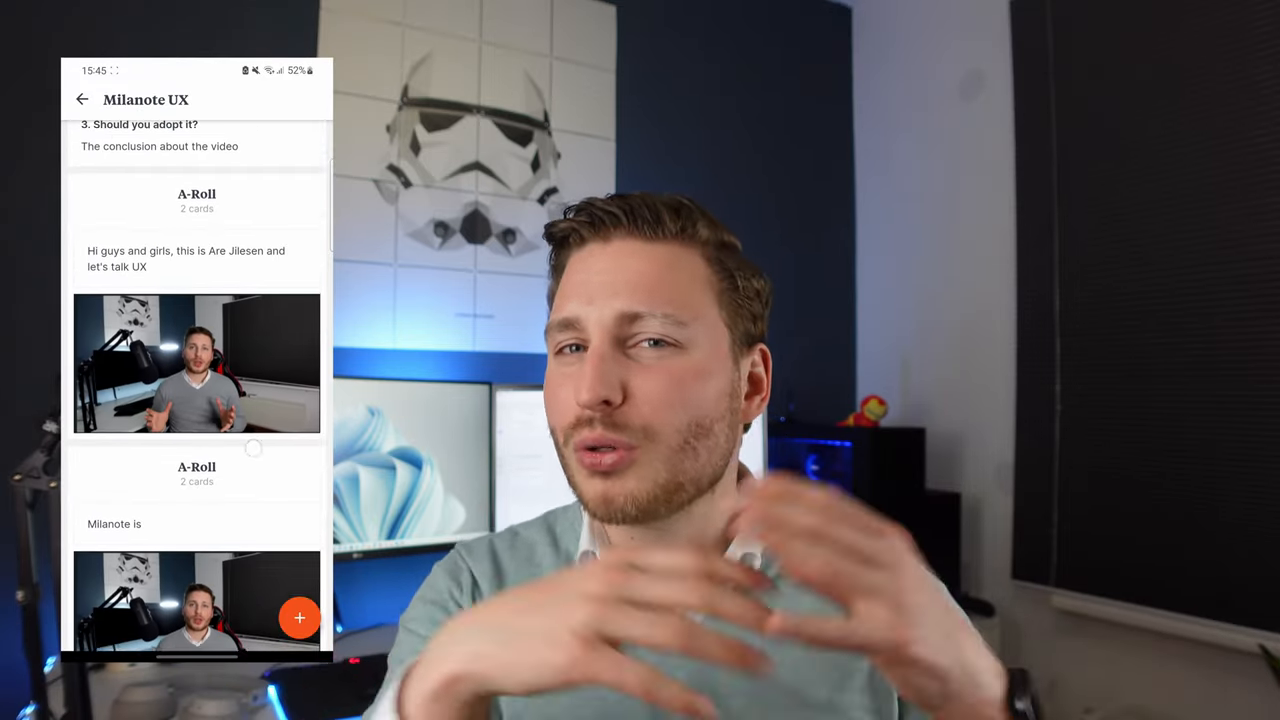
pyautogui.scroll(-3)
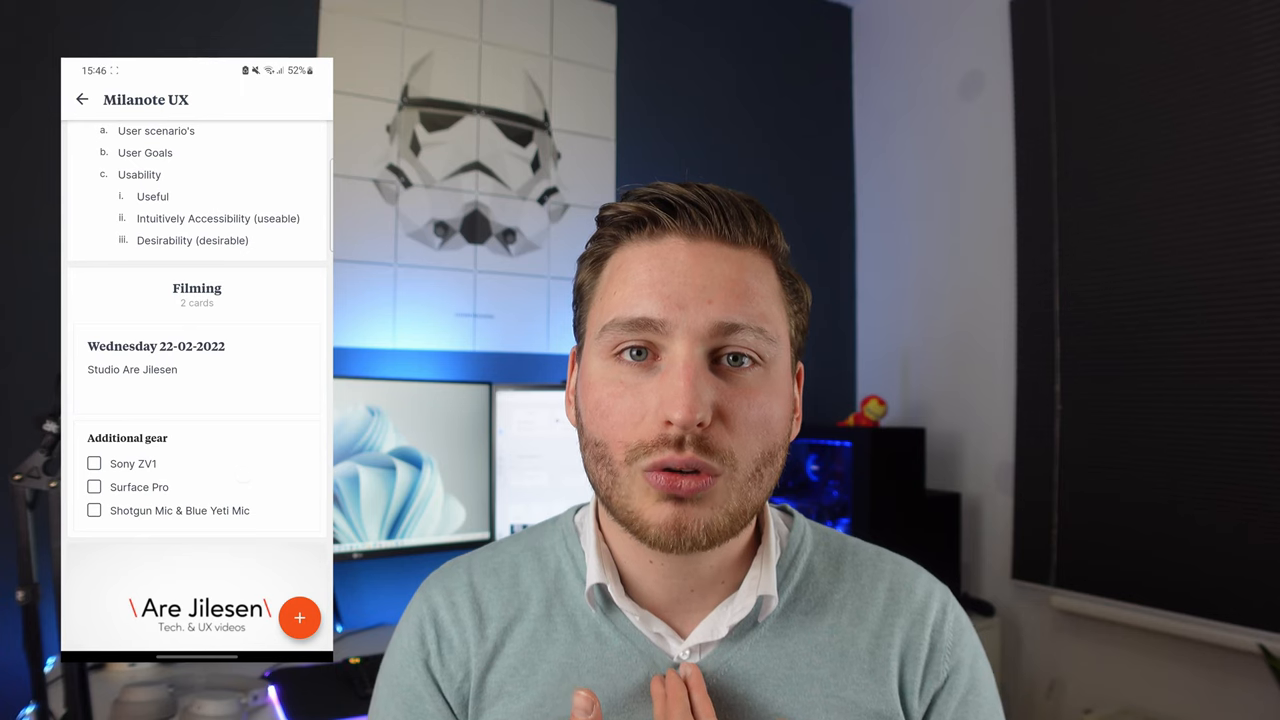
pyautogui.scroll(-3)
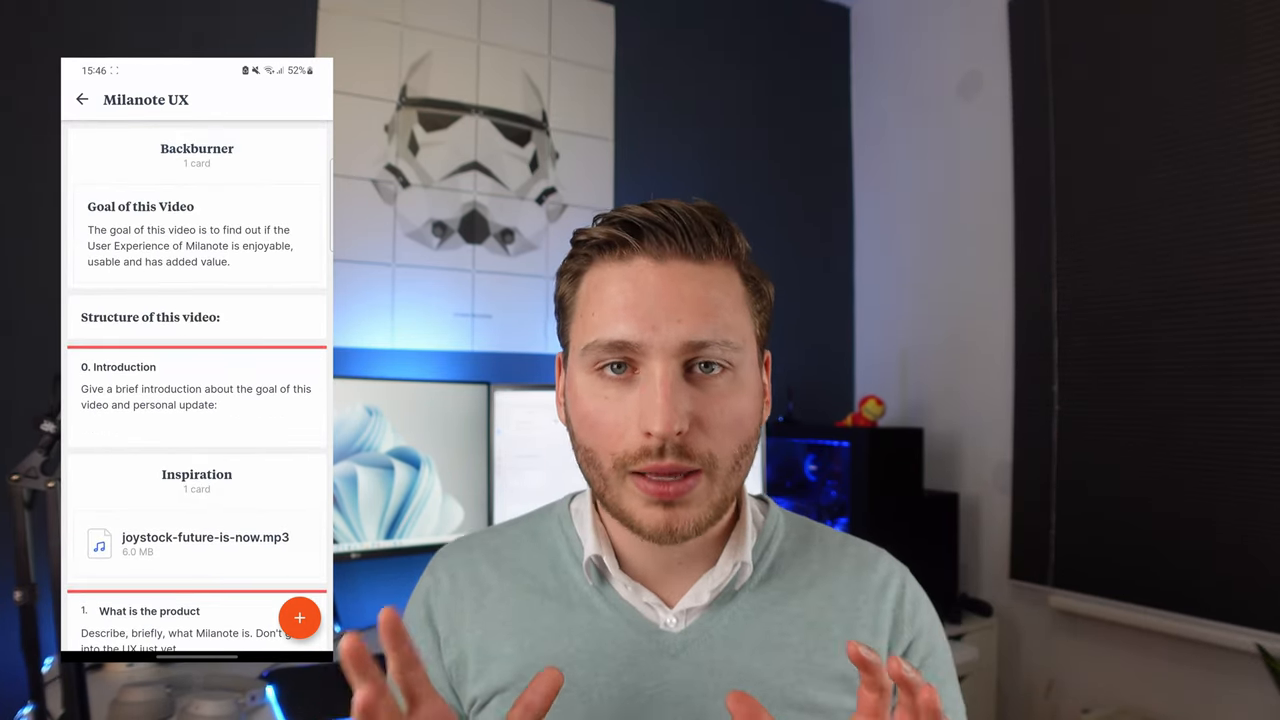
pyautogui.click(82, 99)
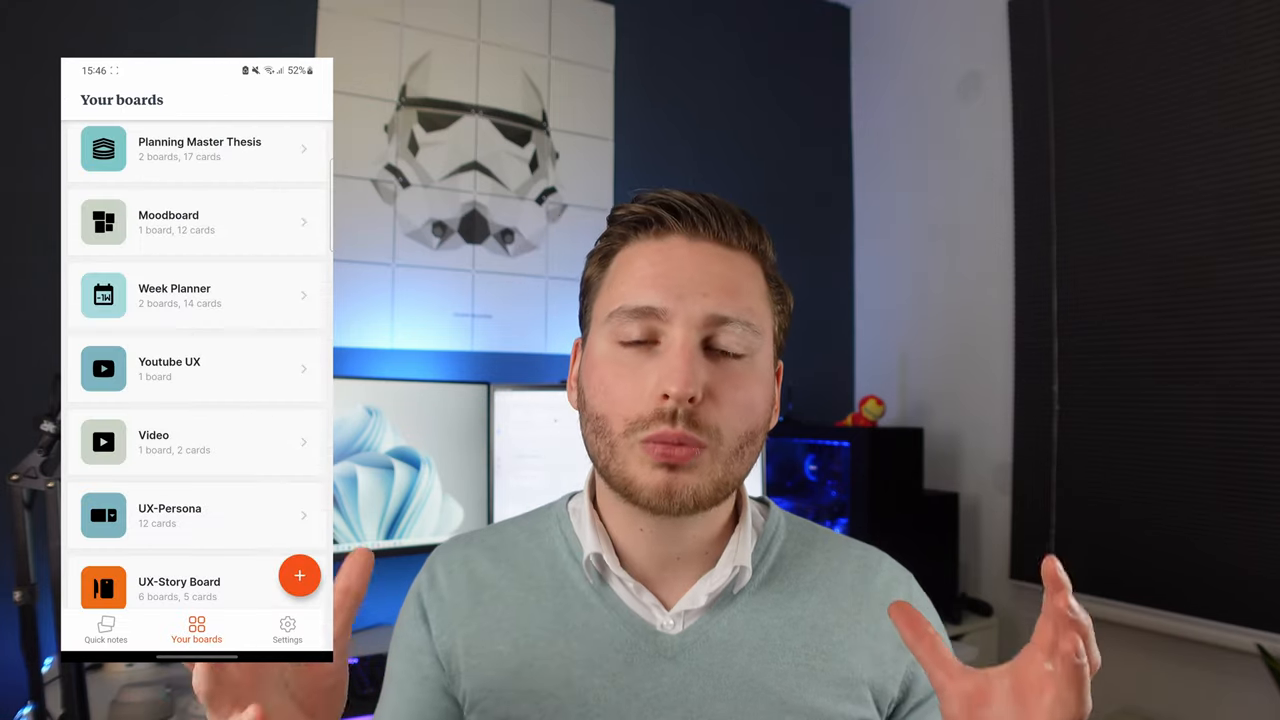